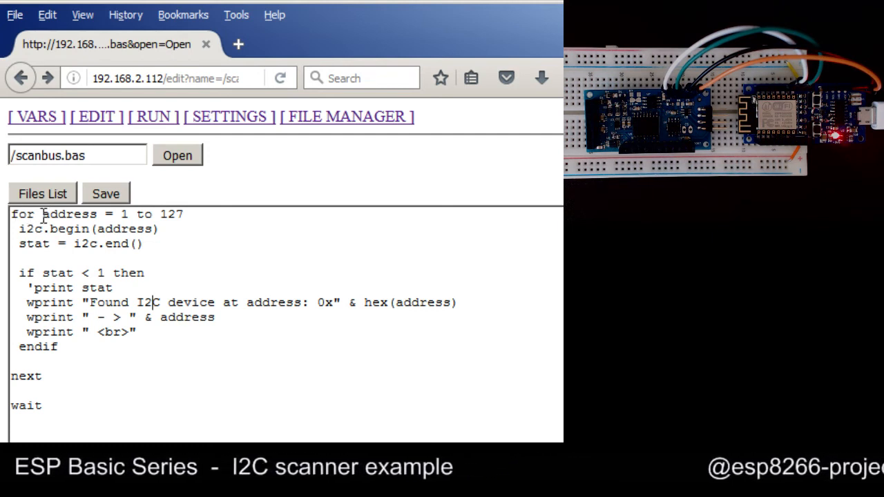
- Run scanbus.bas so the board scans the I2C bus and lists the found device addresses
double_click(69, 214)
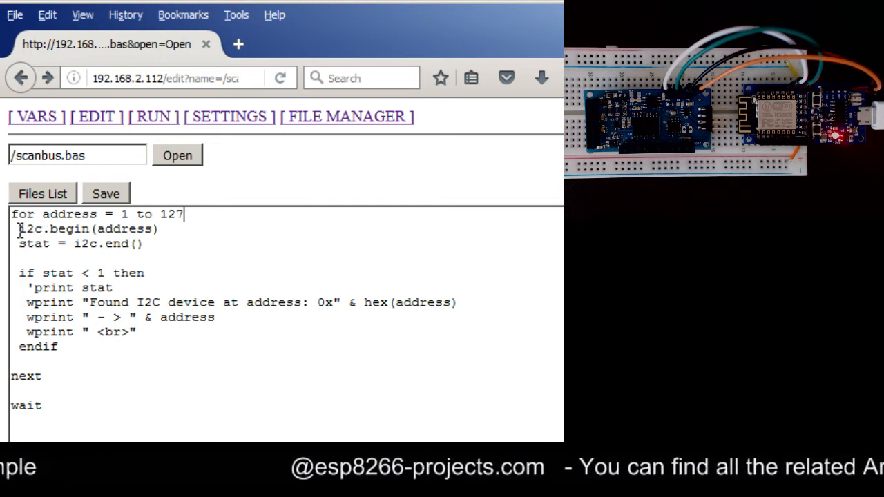
double_click(48, 229)
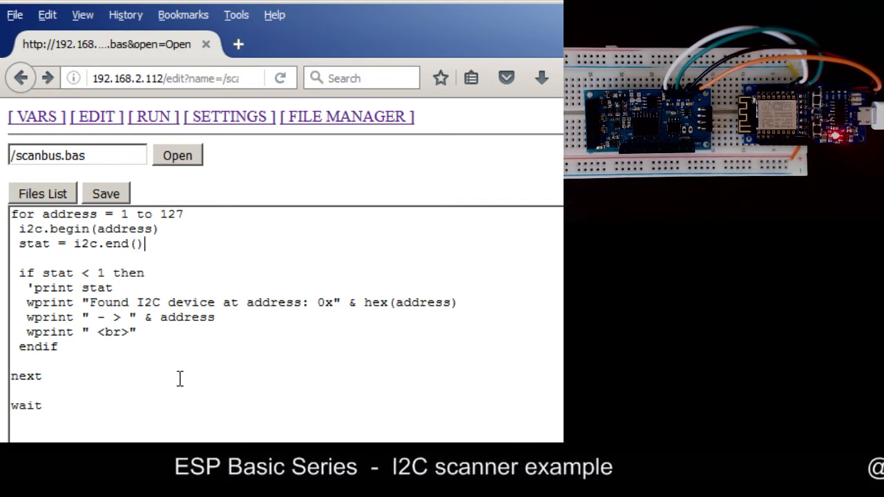
mouse_move(75, 389)
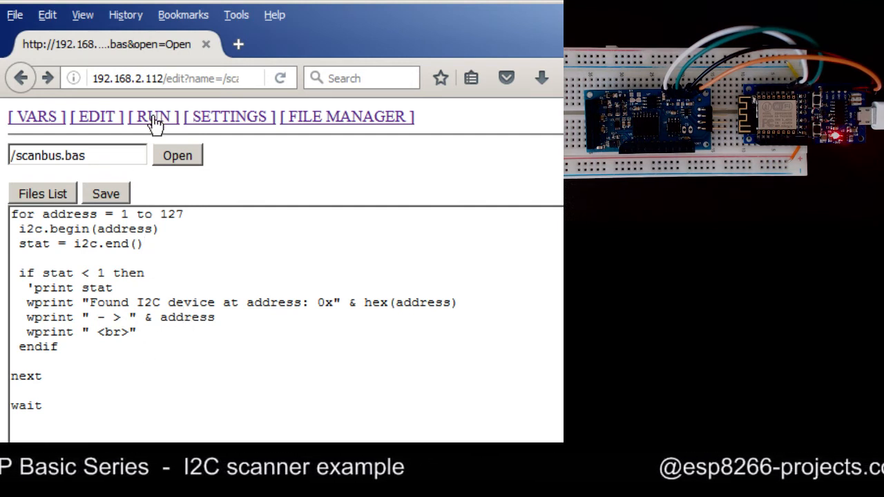
left_click(152, 116)
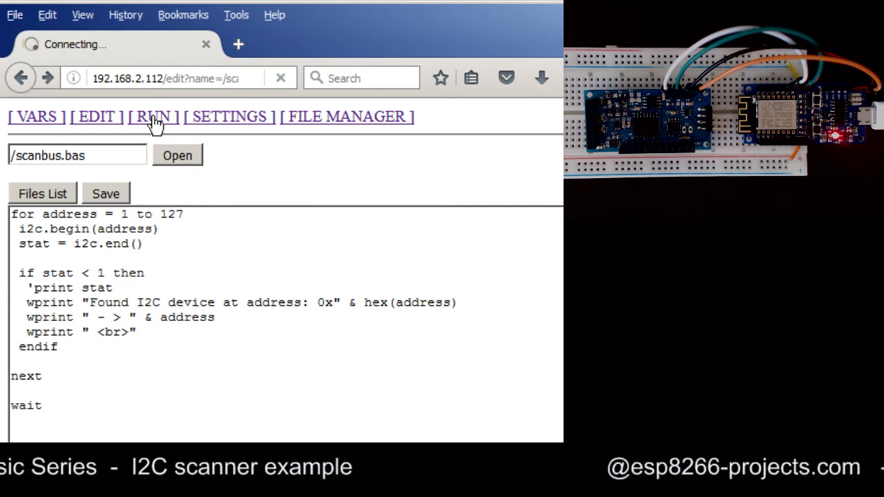
left_click(152, 116)
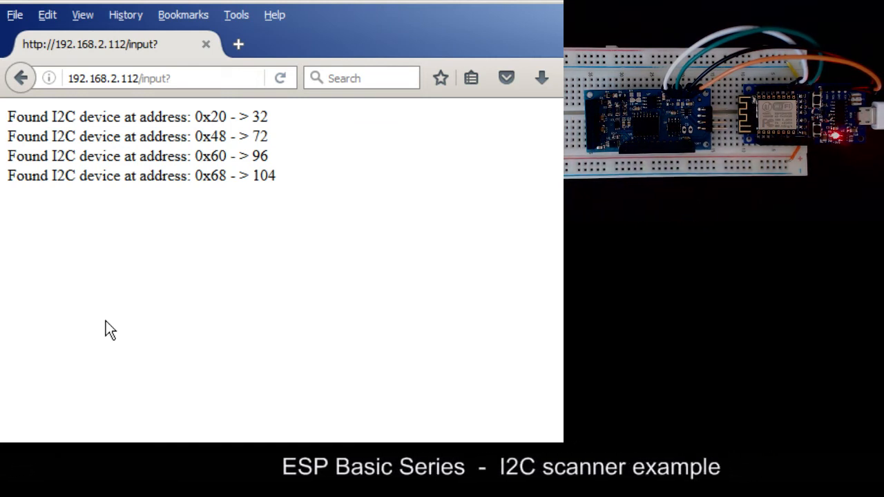
mouse_move(69, 117)
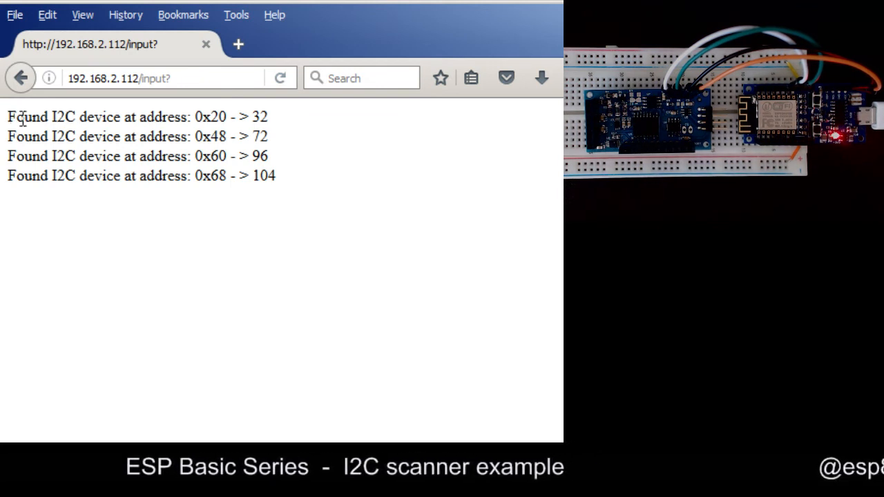
left_click_drag(7, 116, 276, 175)
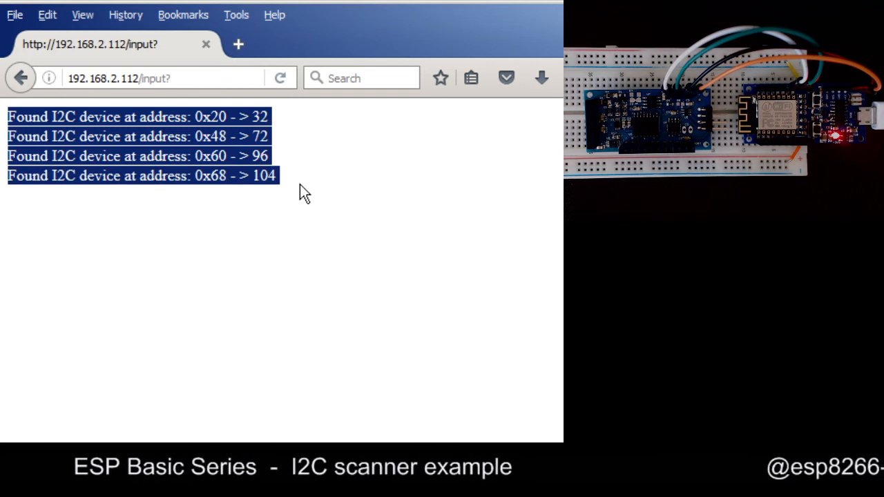
left_click(209, 122)
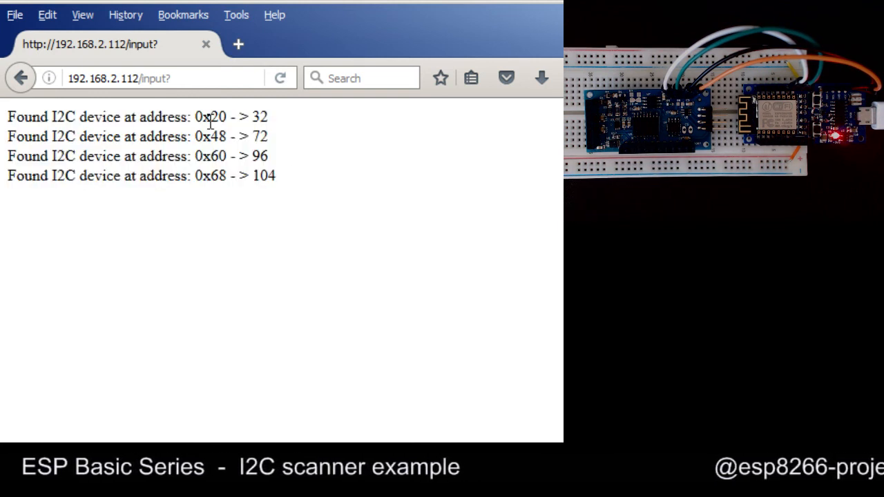
double_click(198, 116)
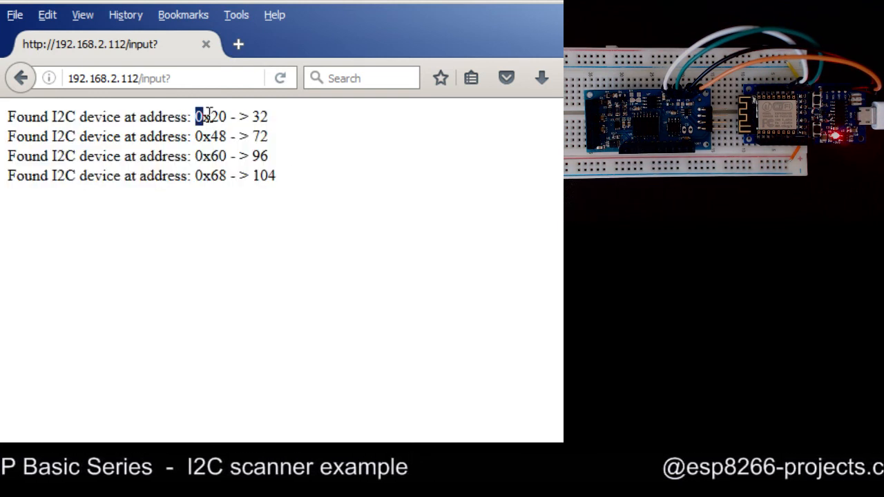
double_click(210, 116)
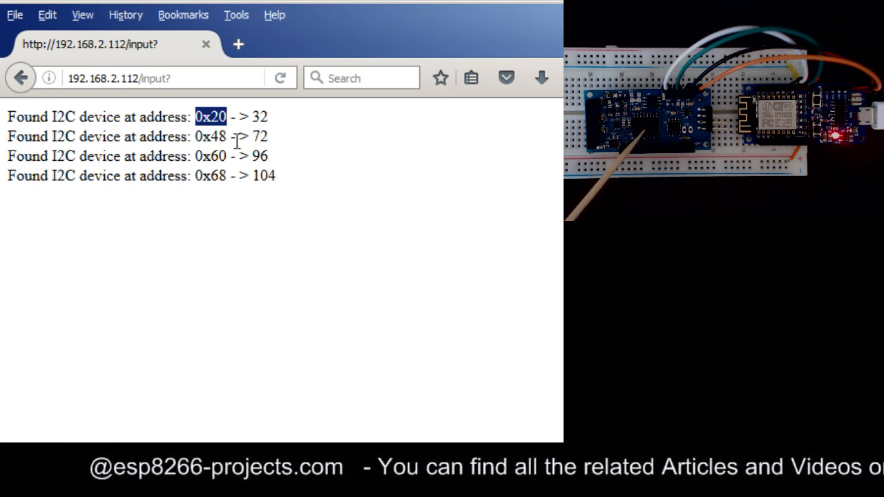
double_click(213, 137)
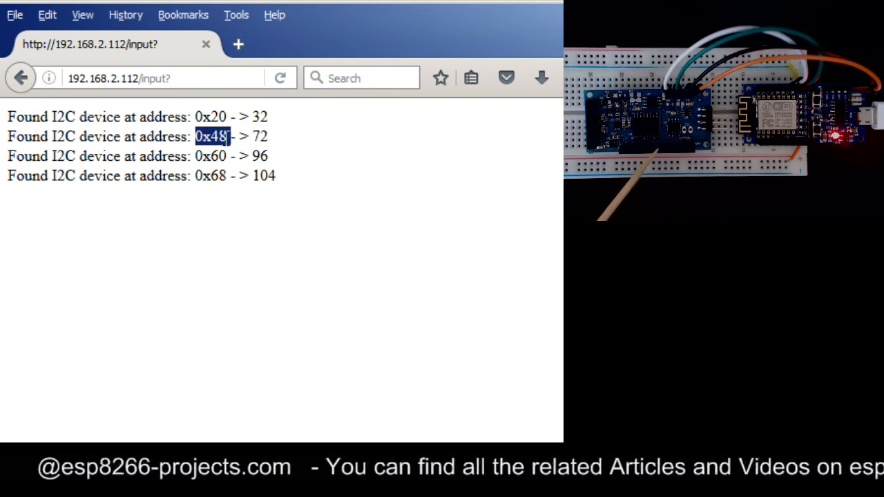
mouse_move(406, 232)
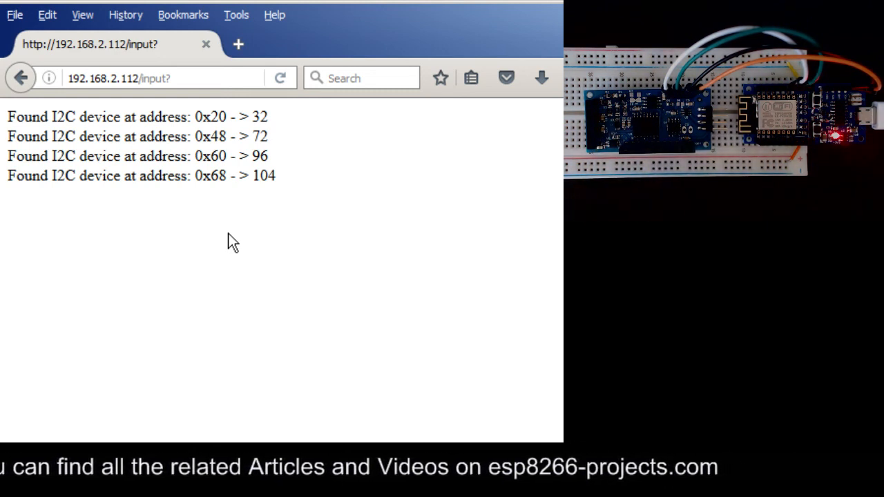
mouse_move(210, 286)
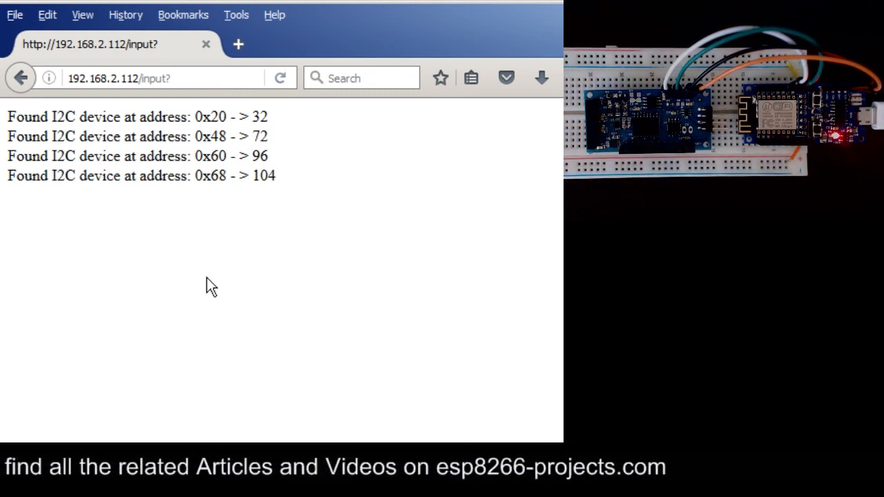